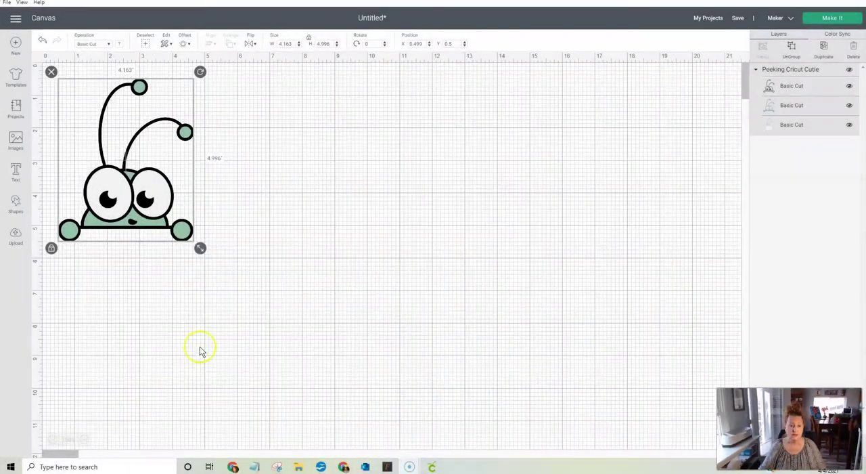
{"action": "mouse_move", "coordinate": [174, 344]}
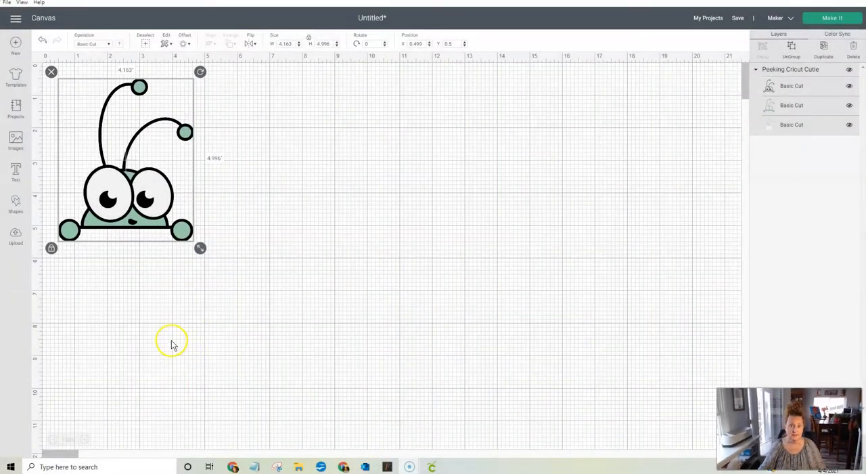
{"action": "mouse_move", "coordinate": [200, 359]}
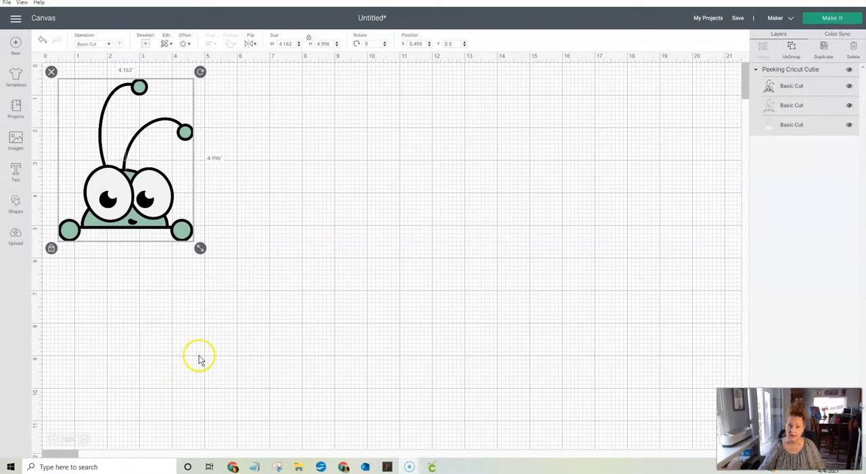
{"action": "mouse_move", "coordinate": [37, 57]}
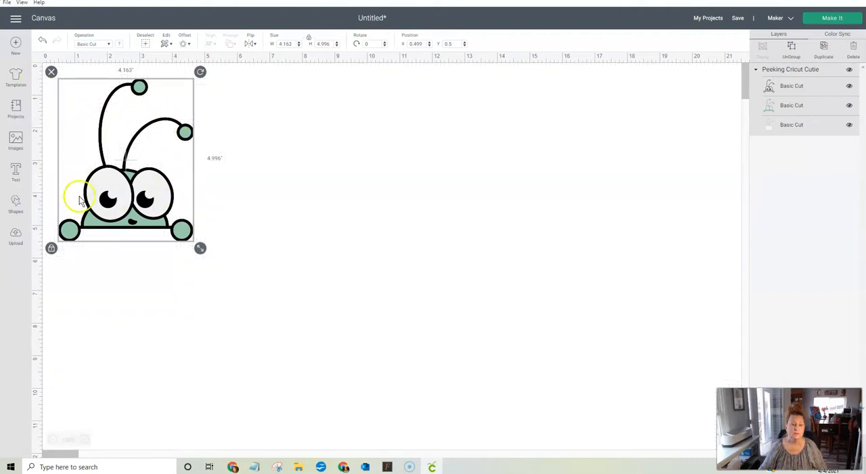
{"action": "mouse_move", "coordinate": [121, 282]}
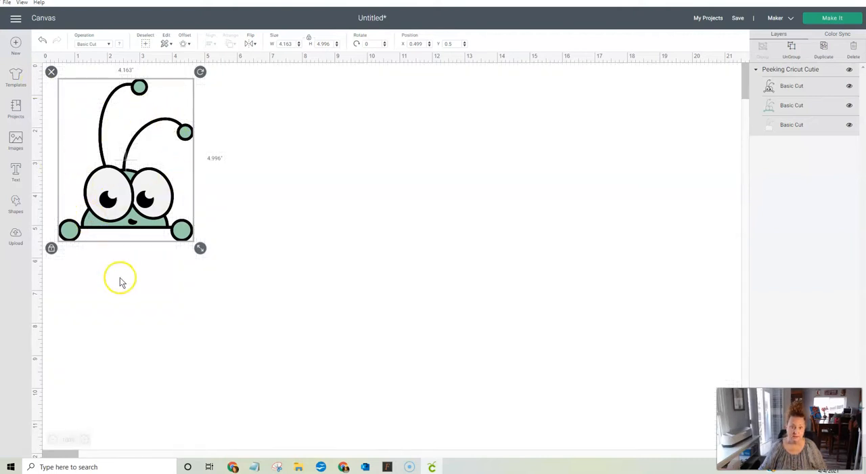
{"action": "mouse_move", "coordinate": [122, 281]}
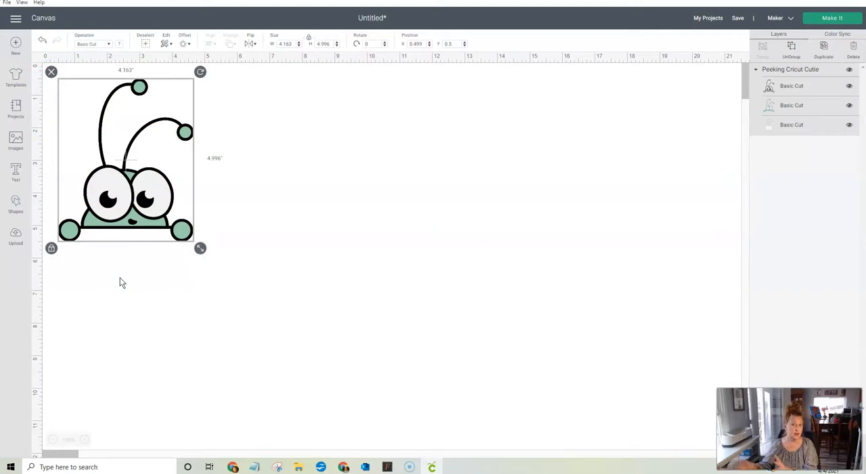